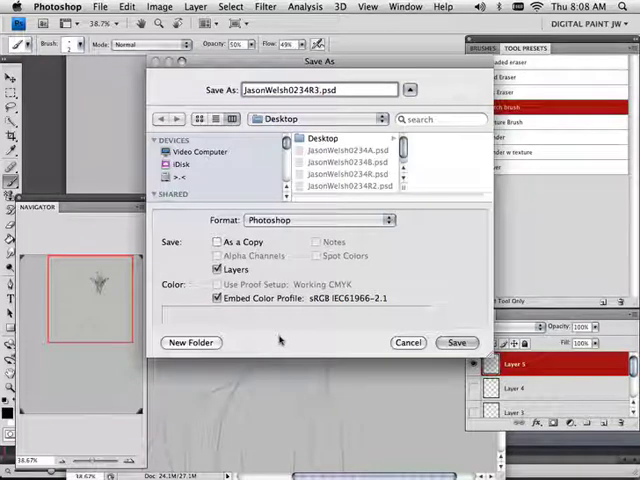
# Save the giraffe sketch as a layered Photoshop PSD document.
pyautogui.click(456, 342)
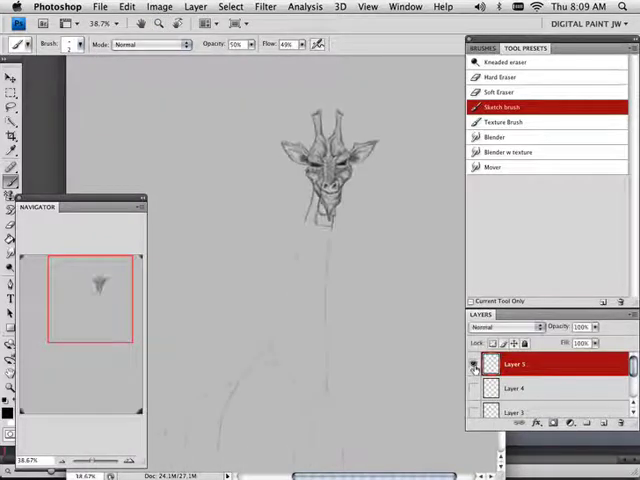
# Flip the whole giraffe canvas horizontally via Image Rotation.
pyautogui.click(160, 8)
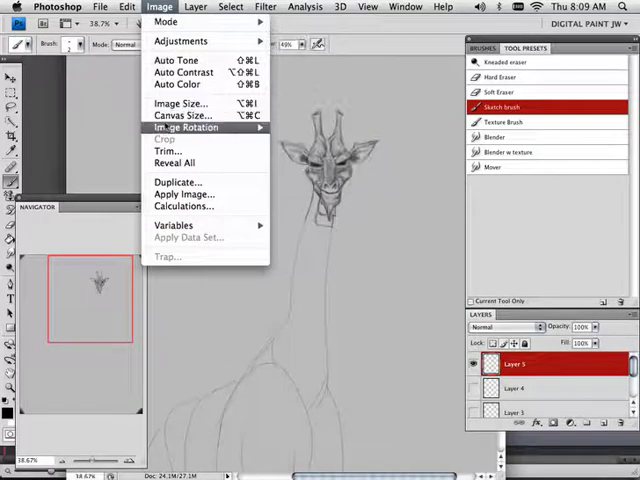
pyautogui.moveTo(184, 128)
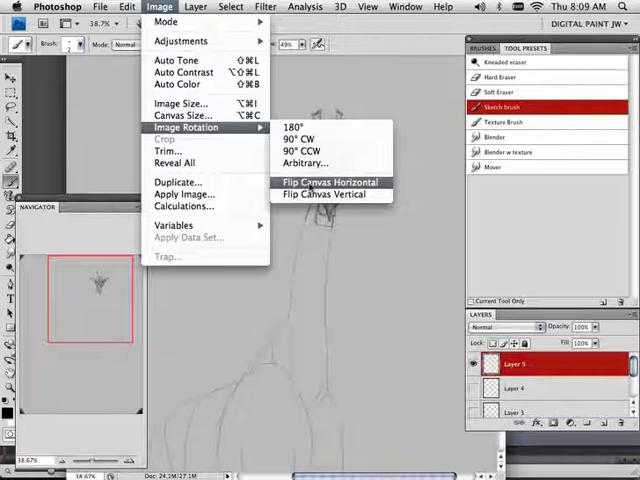
pyautogui.click(328, 180)
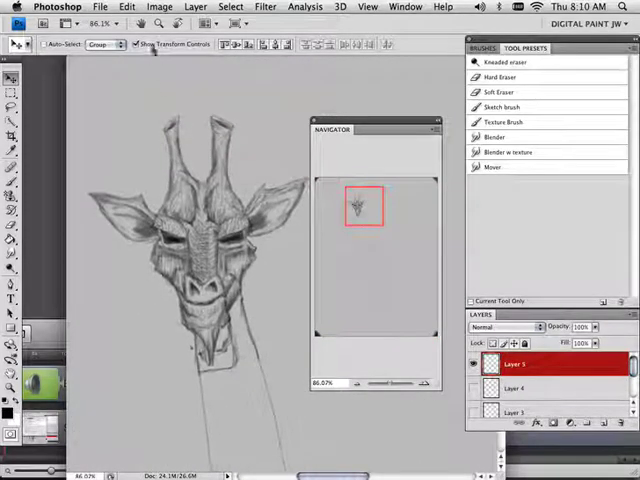
# Free-transform the sketch layer to rescale and rebalance the giraffe head.
pyautogui.click(128, 8)
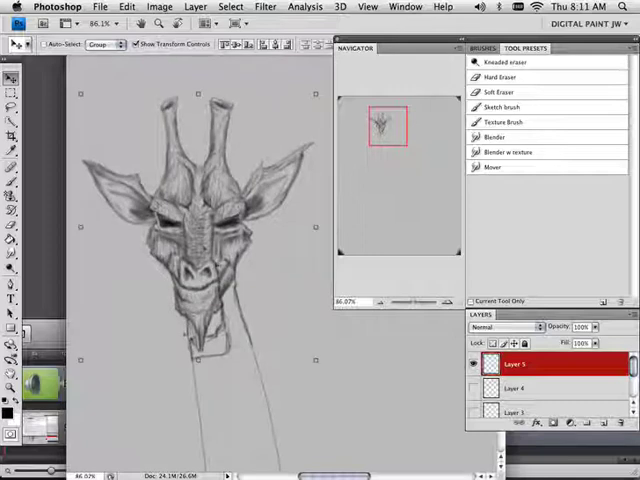
# Warp the giraffe head so the facial features sit more evenly.
pyautogui.click(232, 8)
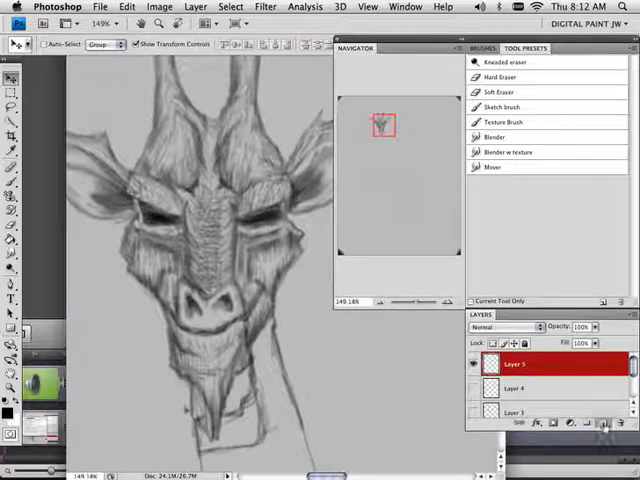
# Add a new layer and paint dark eyes on the giraffe with the Brush tool.
pyautogui.click(584, 422)
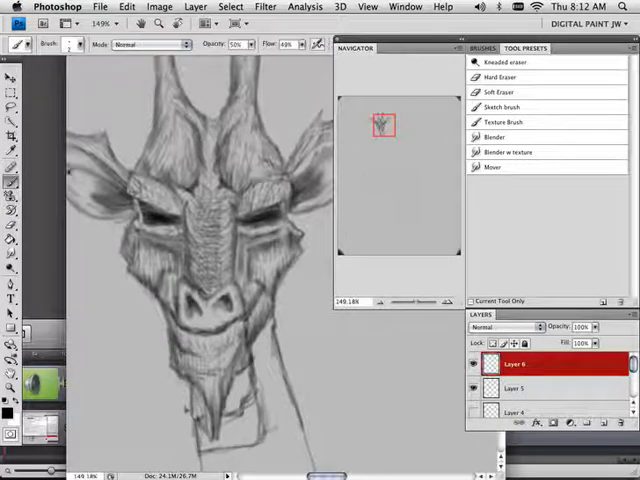
pyautogui.click(504, 108)
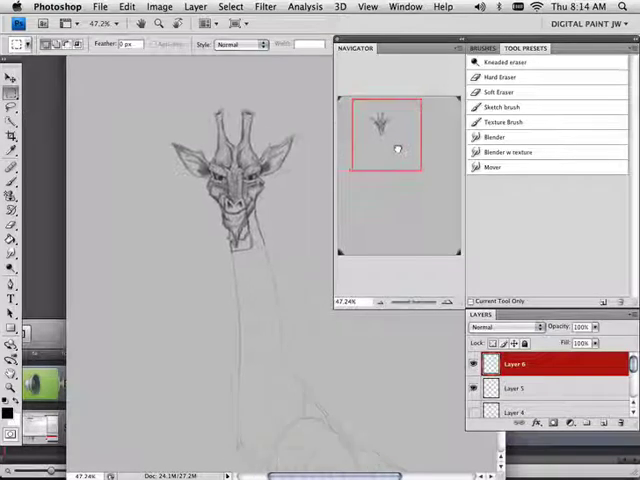
# Make sketch Layer 3 active and bring up the Filter menu for Liquify.
pyautogui.click(264, 8)
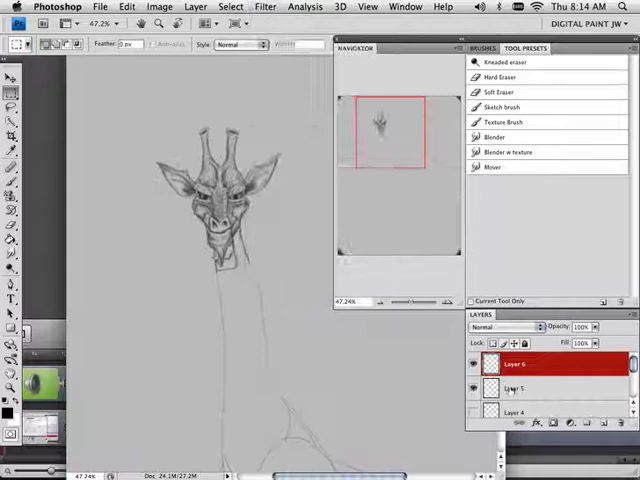
pyautogui.click(264, 8)
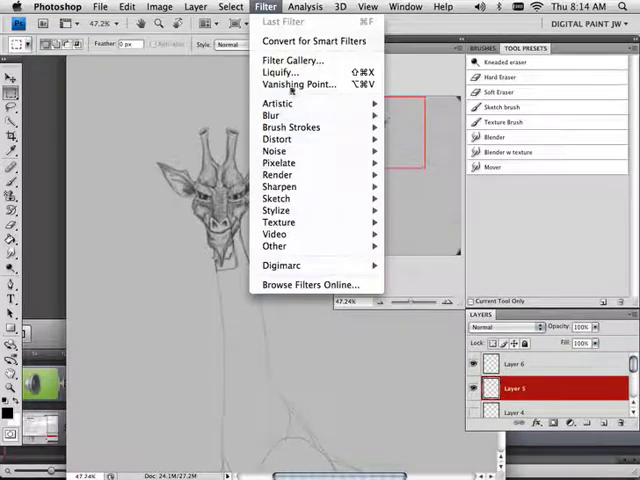
pyautogui.click(280, 72)
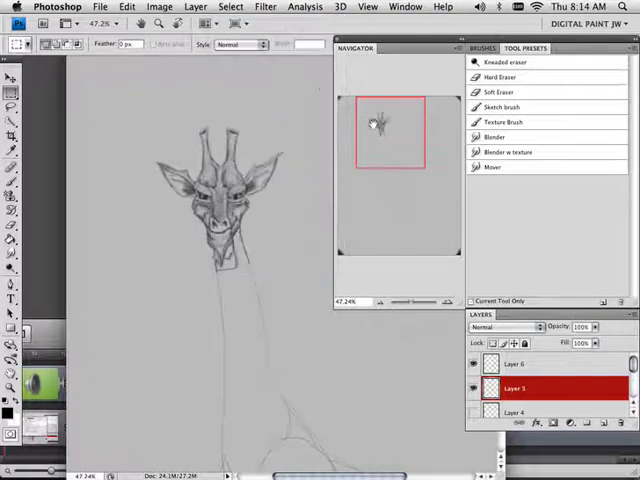
pyautogui.click(264, 8)
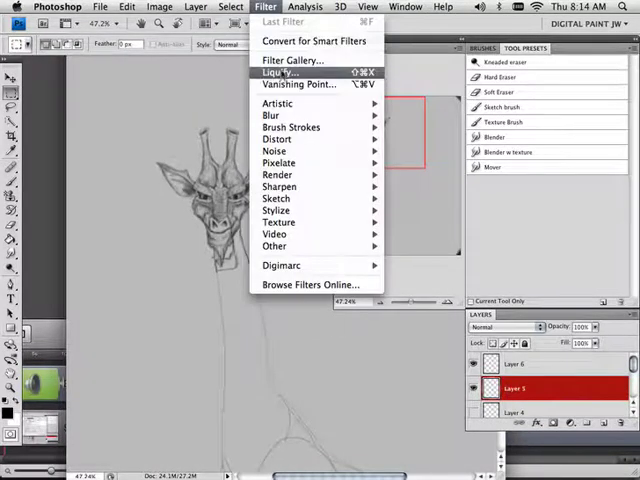
# Liquify the head outline with Forward Warp, commit it, and return to Liquify.
pyautogui.click(280, 72)
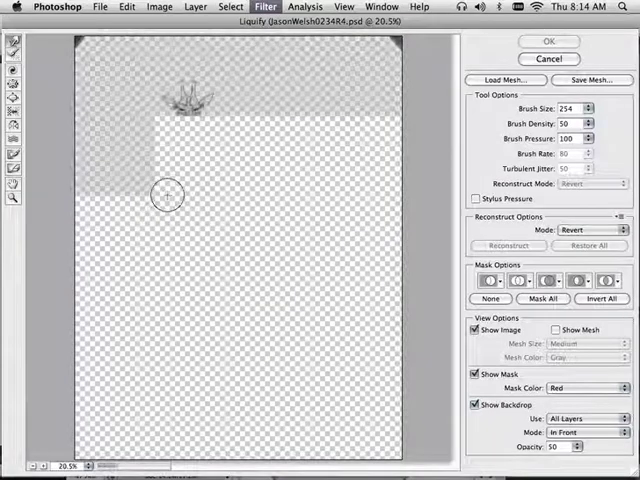
pyautogui.moveTo(168, 196); pyautogui.dragTo(184, 110)
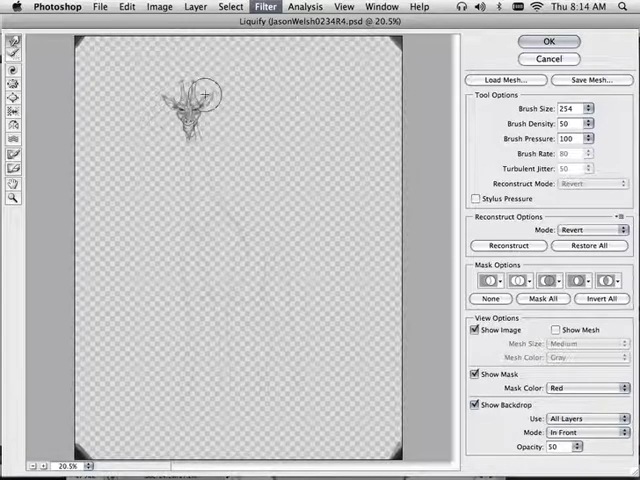
pyautogui.moveTo(296, 136)
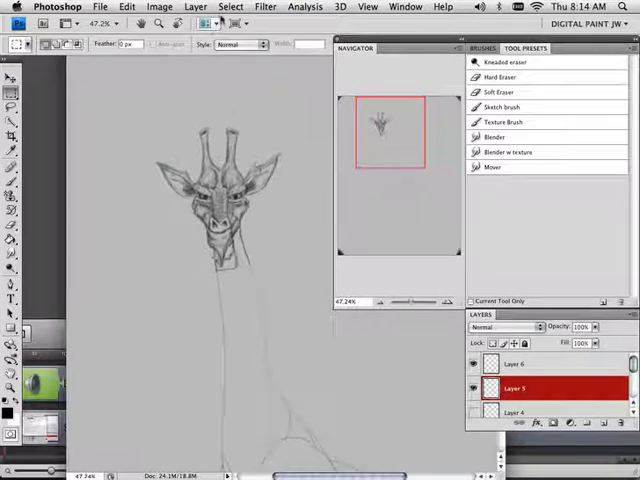
pyautogui.click(264, 8)
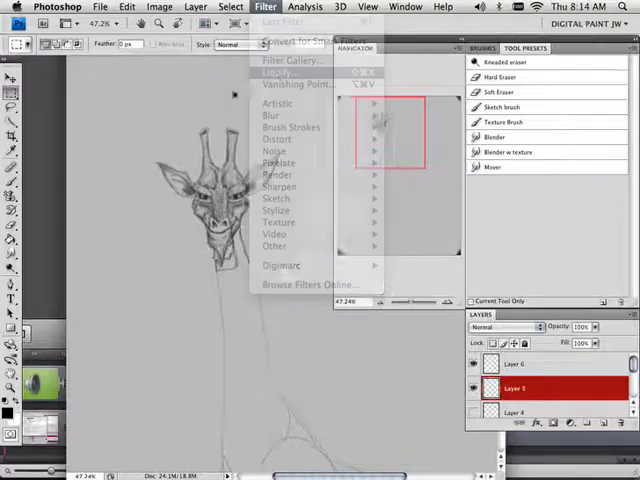
pyautogui.click(280, 72)
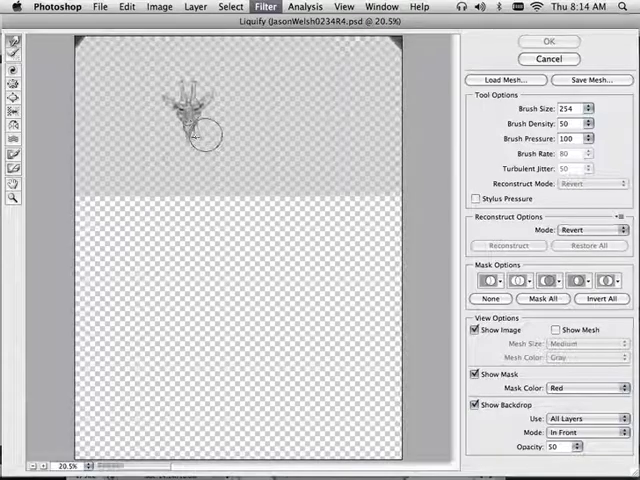